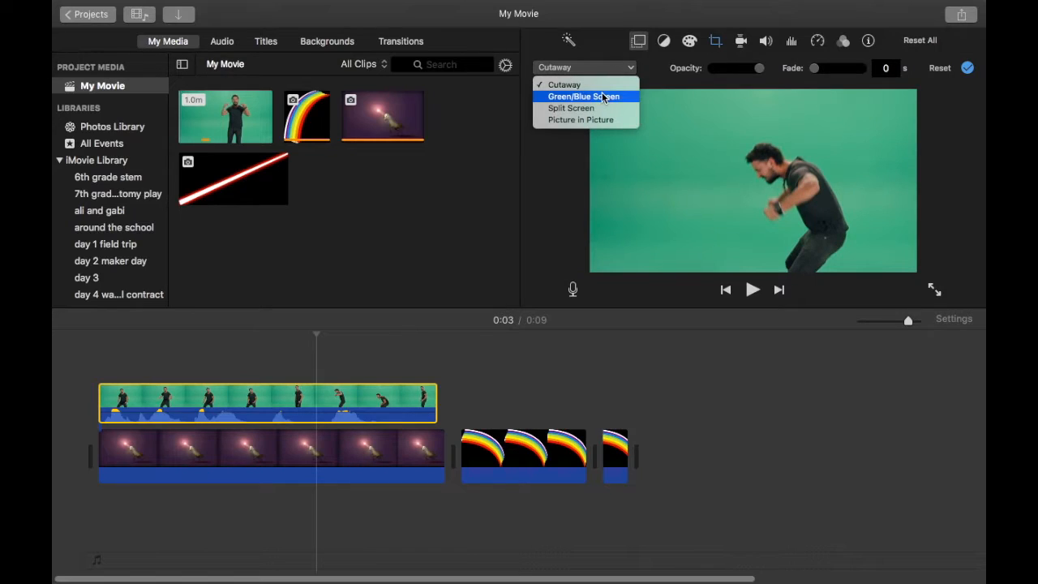
Set the dancing man clip's overlay mode to Green/Blue Screen over the unicorn background.
left_click(584, 97)
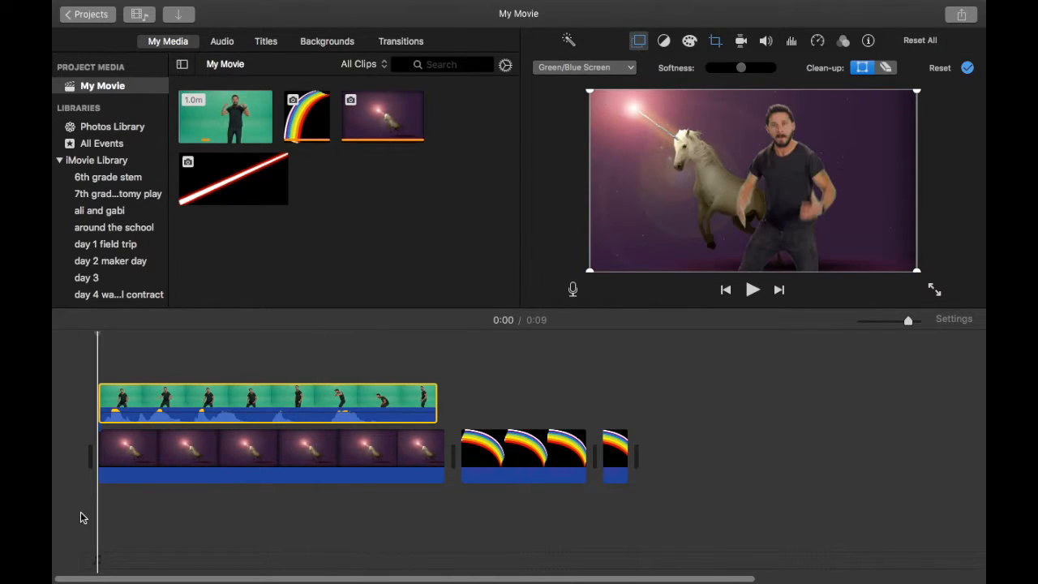
left_click(751, 289)
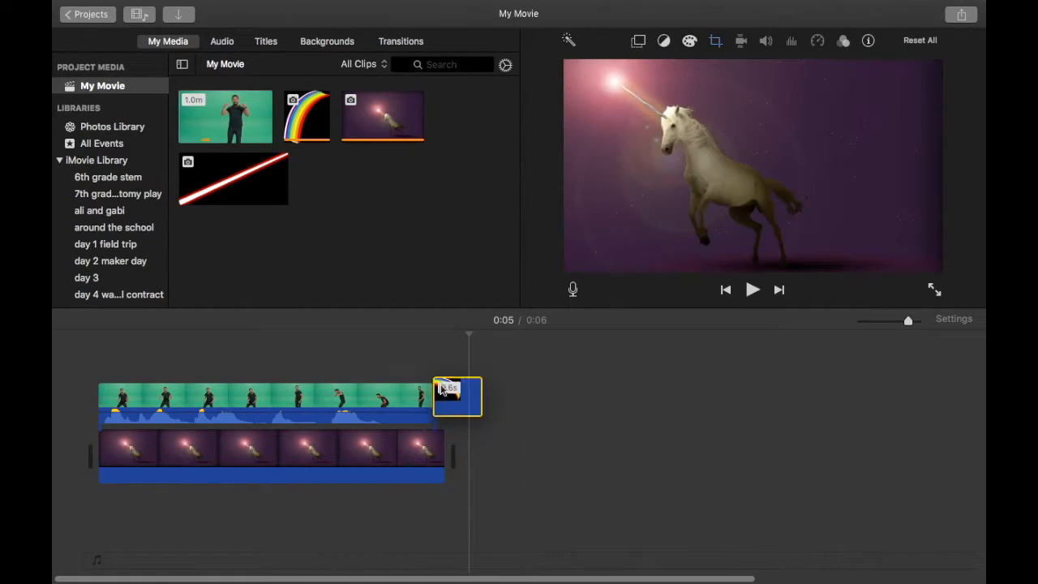
Move the rainbow clip into the main storyline right after the unicorn clip.
left_click_drag(457, 397, 463, 454)
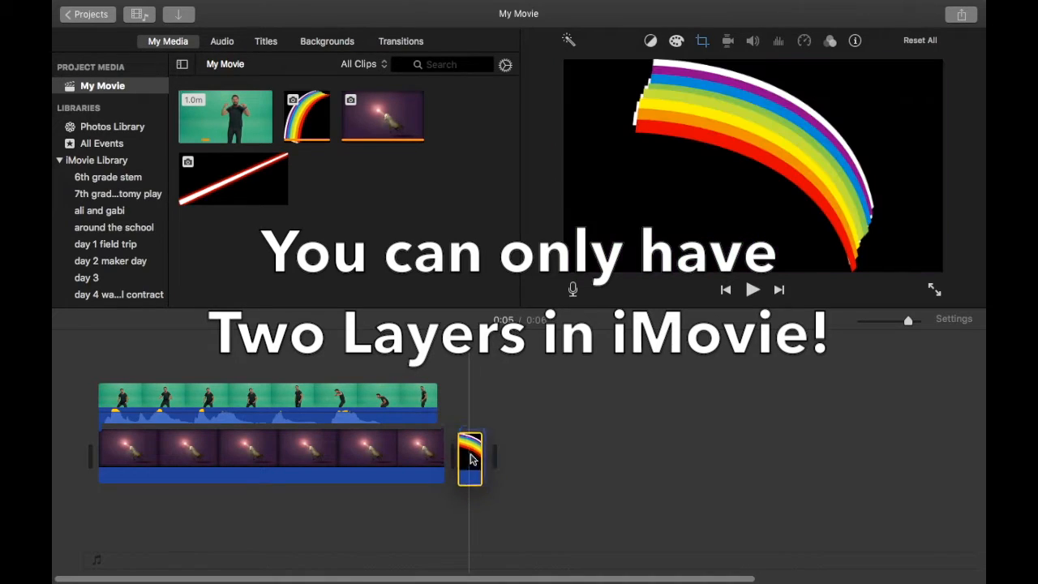
left_click(470, 456)
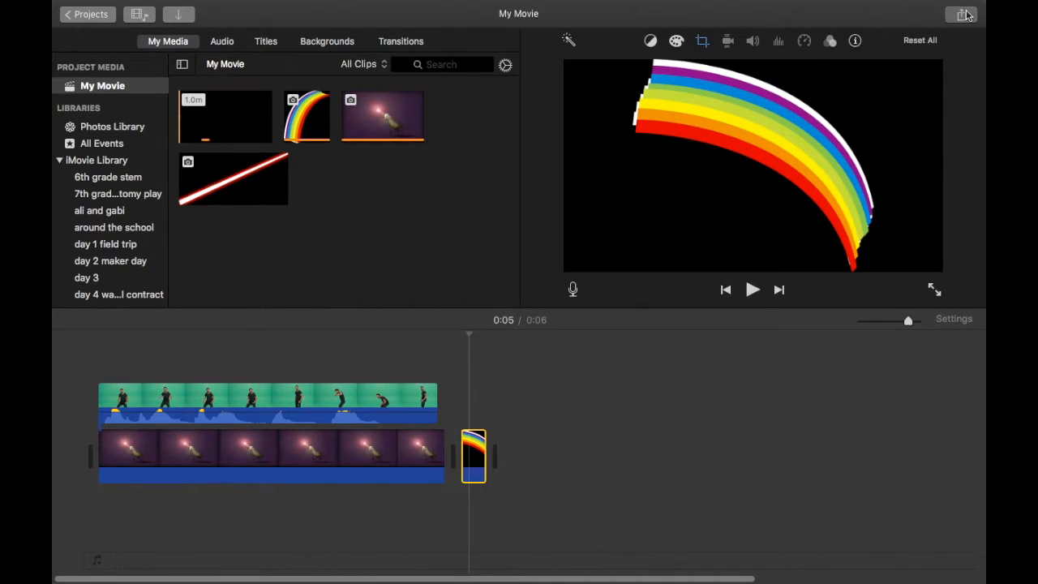
Share the project as a 720p file named My Movie to the Desktop.
left_click(962, 15)
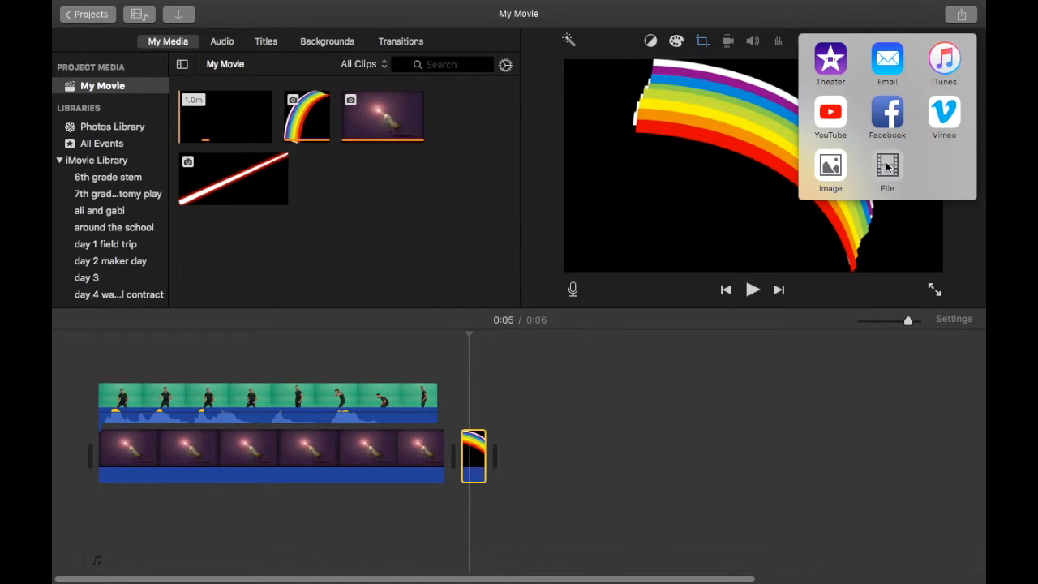
left_click(887, 171)
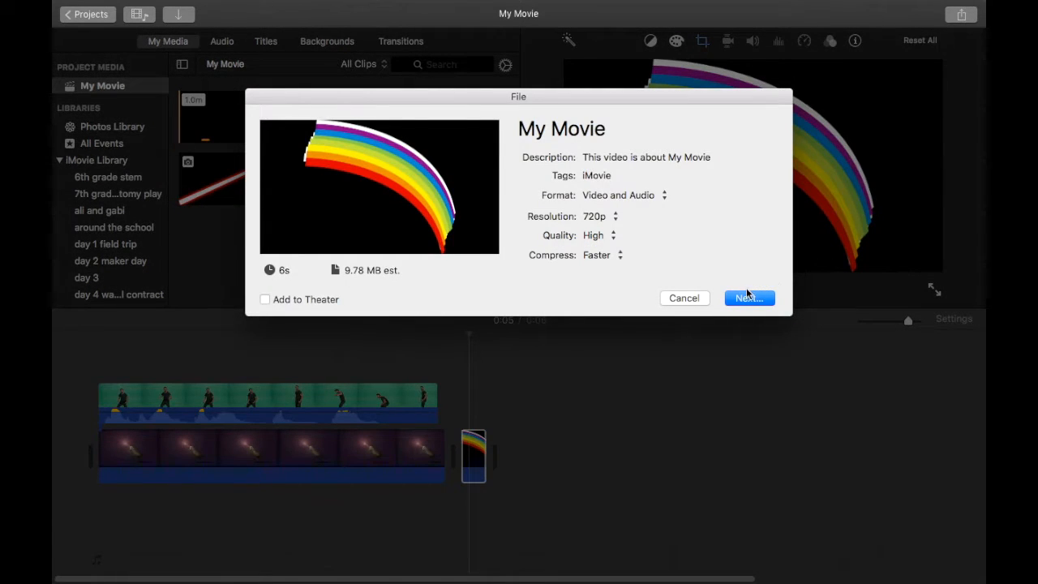
left_click(748, 298)
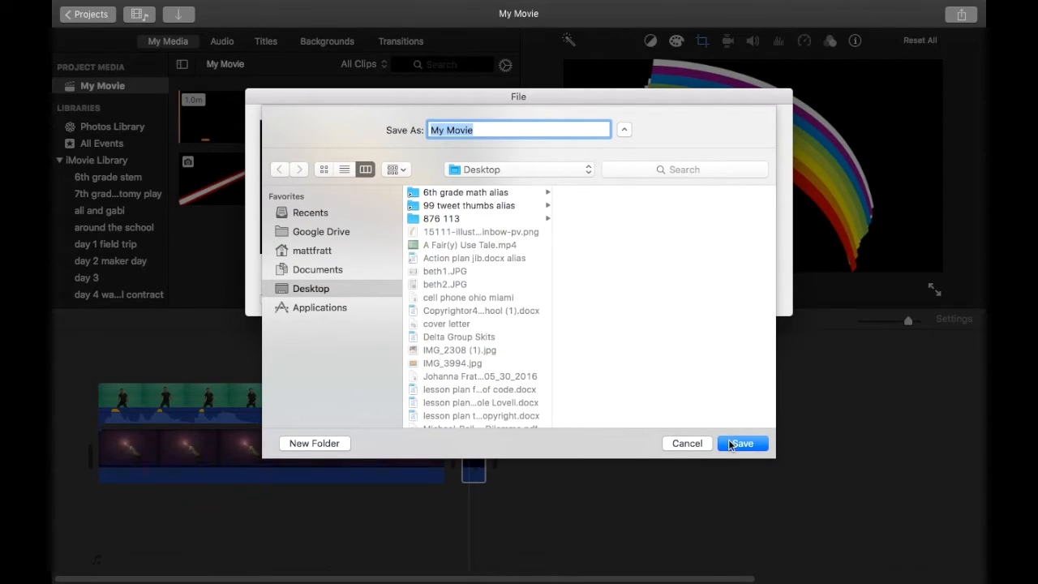
left_click(741, 443)
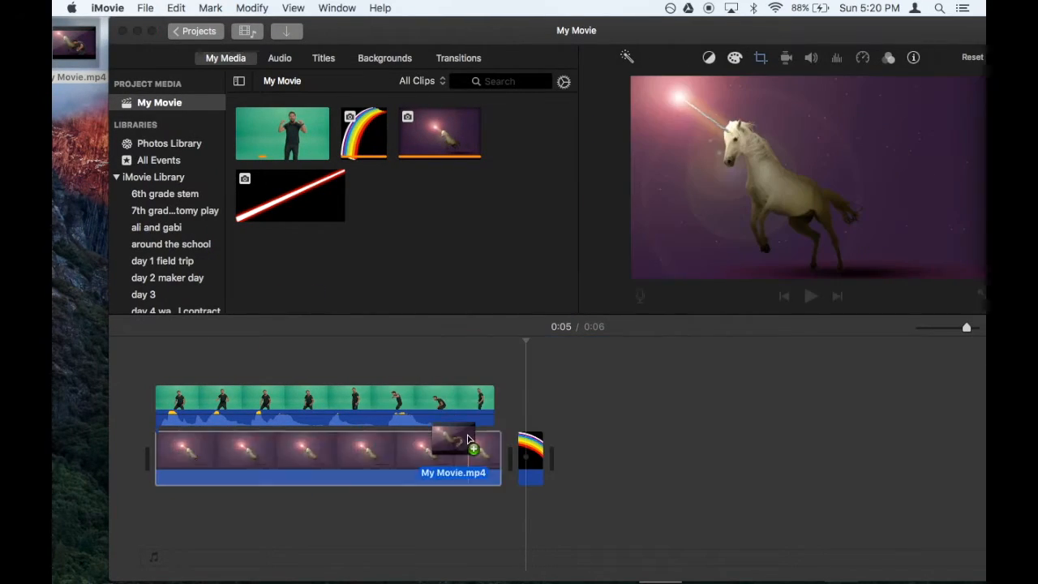
Import My Movie.mp4 into the timeline and delete the original dancer and unicorn clips.
left_click_drag(454, 438, 730, 458)
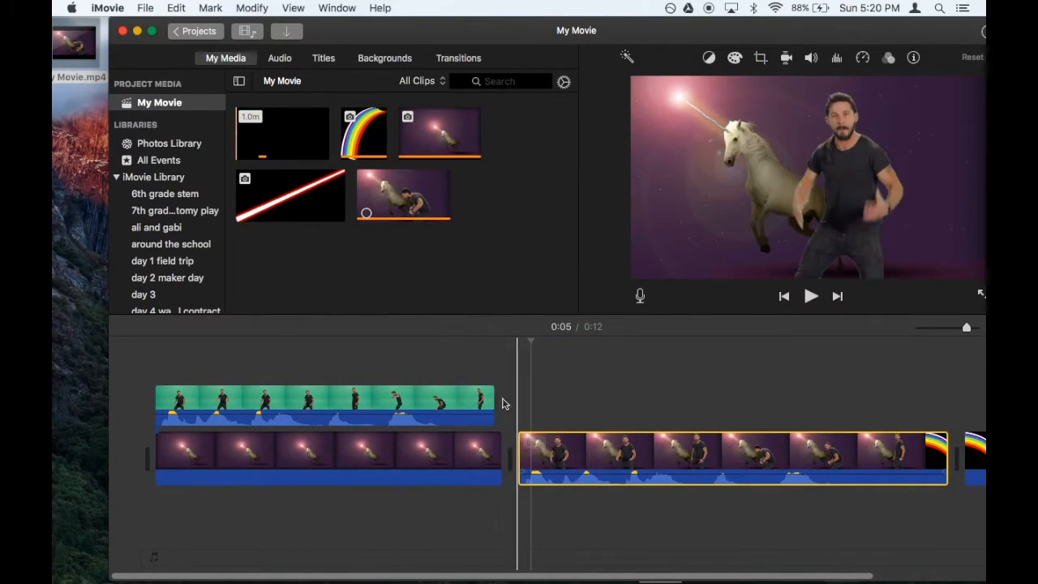
left_click(365, 450)
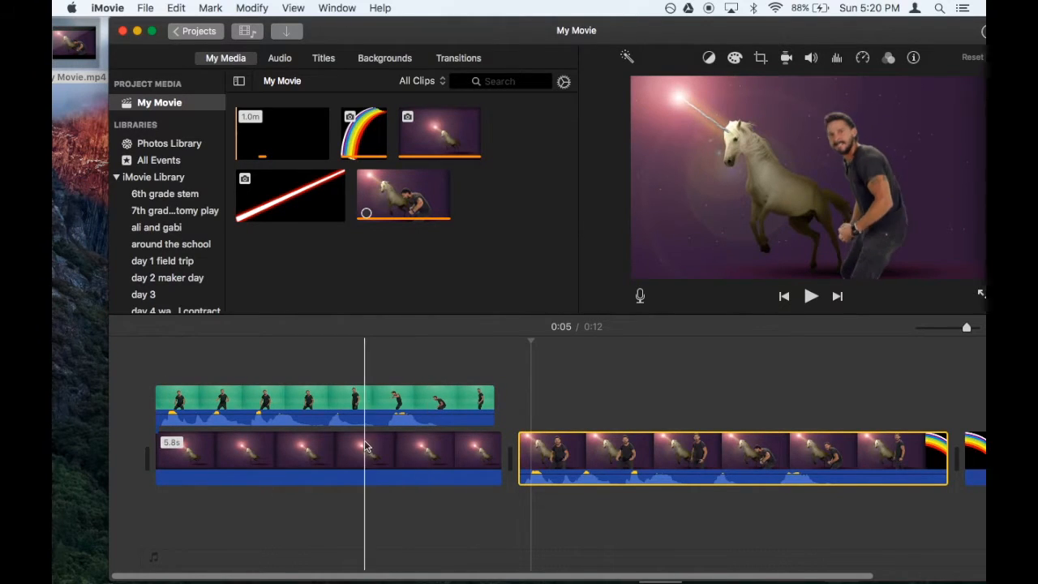
left_click(657, 458)
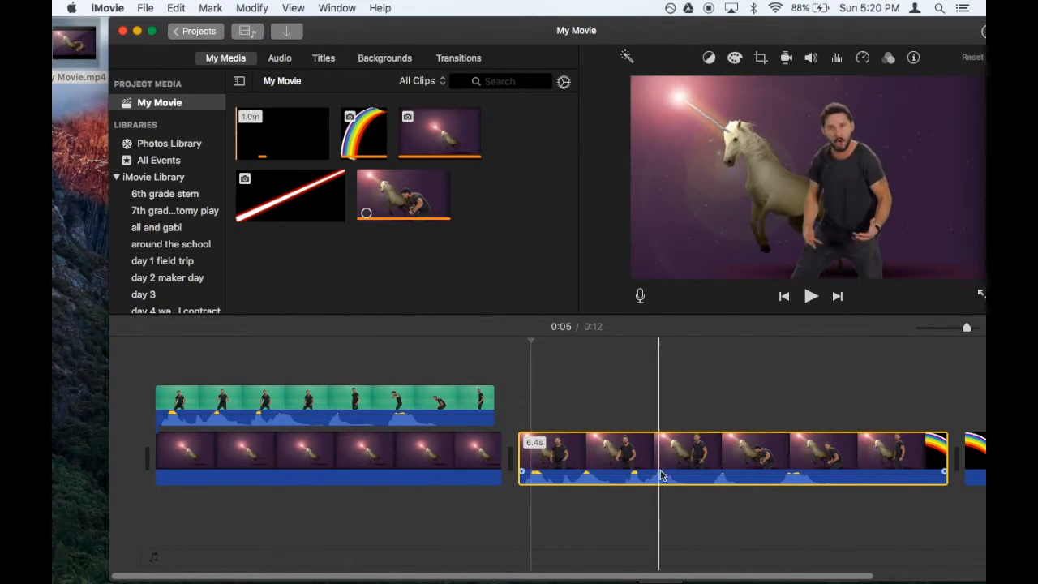
left_click(325, 404)
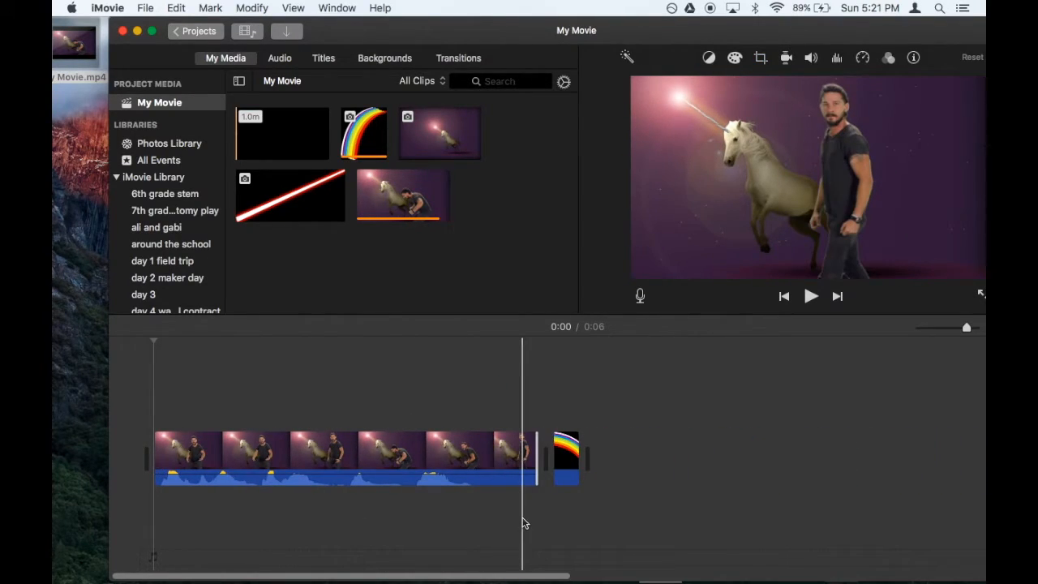
left_click(566, 459)
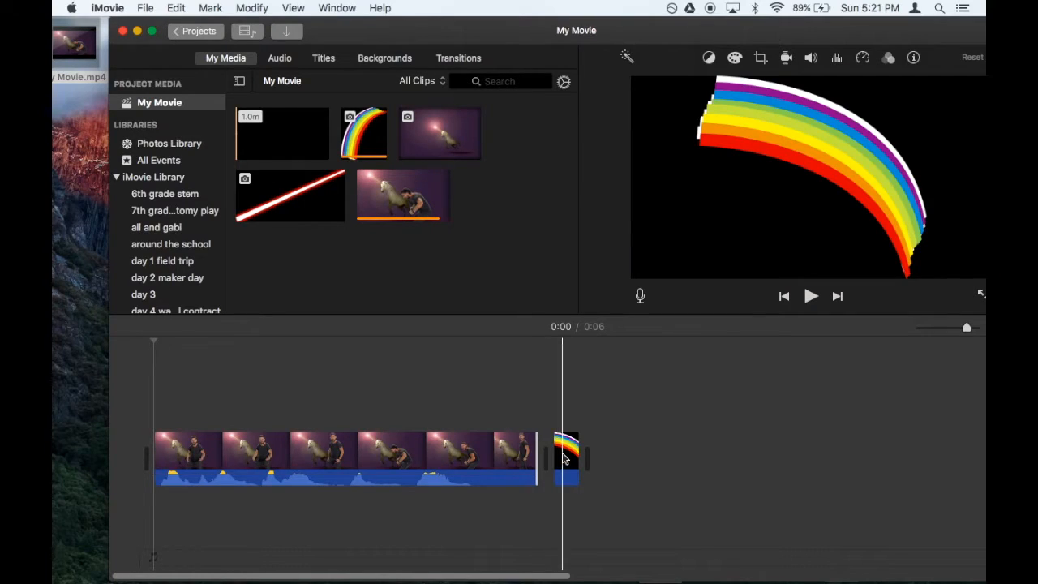
Layer the rainbow clip above the flattened movie as a Picture in Picture overlay.
left_click_drag(566, 458, 442, 406)
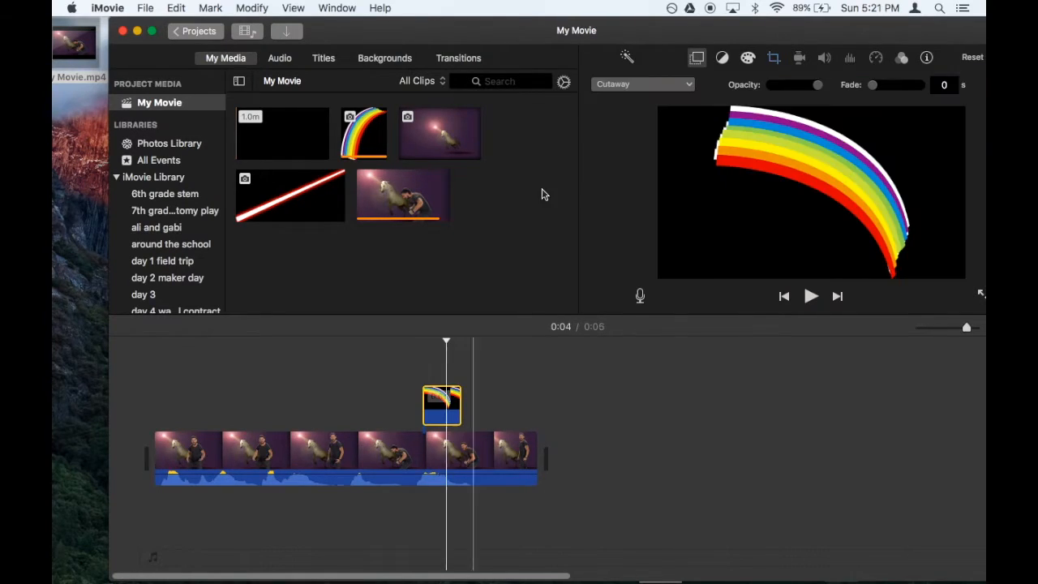
left_click(642, 83)
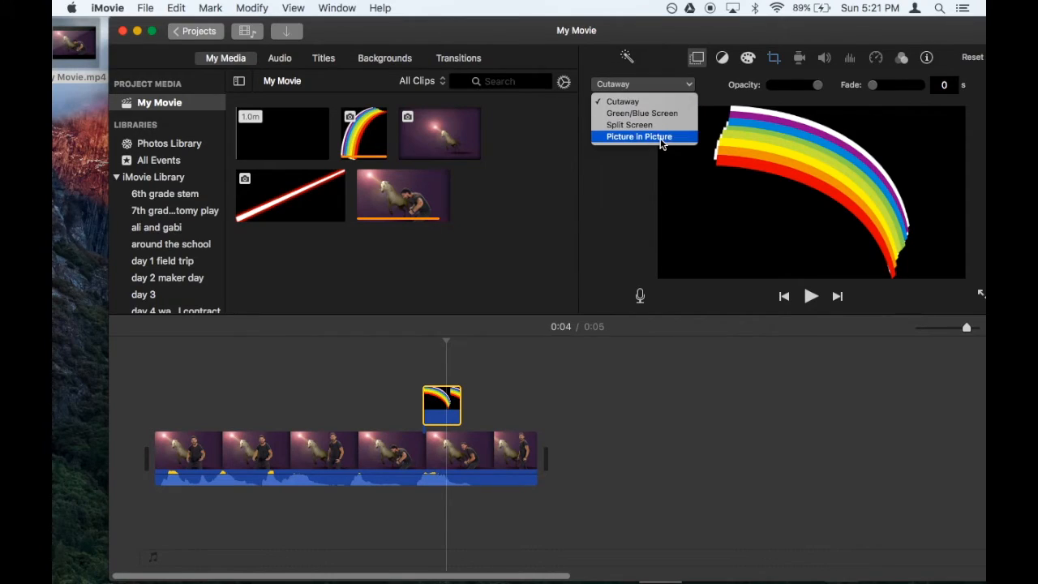
left_click(639, 136)
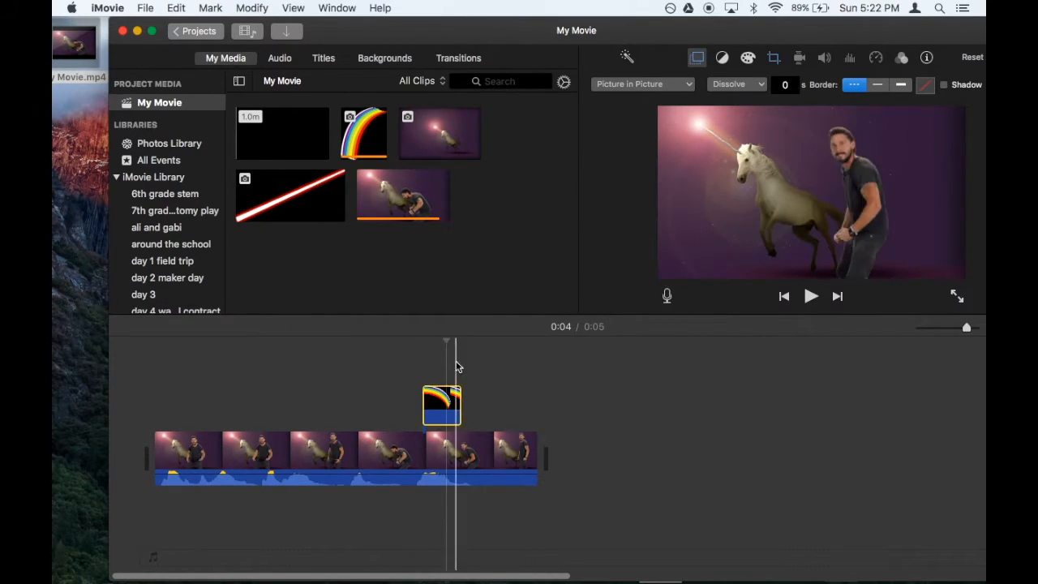
left_click(811, 296)
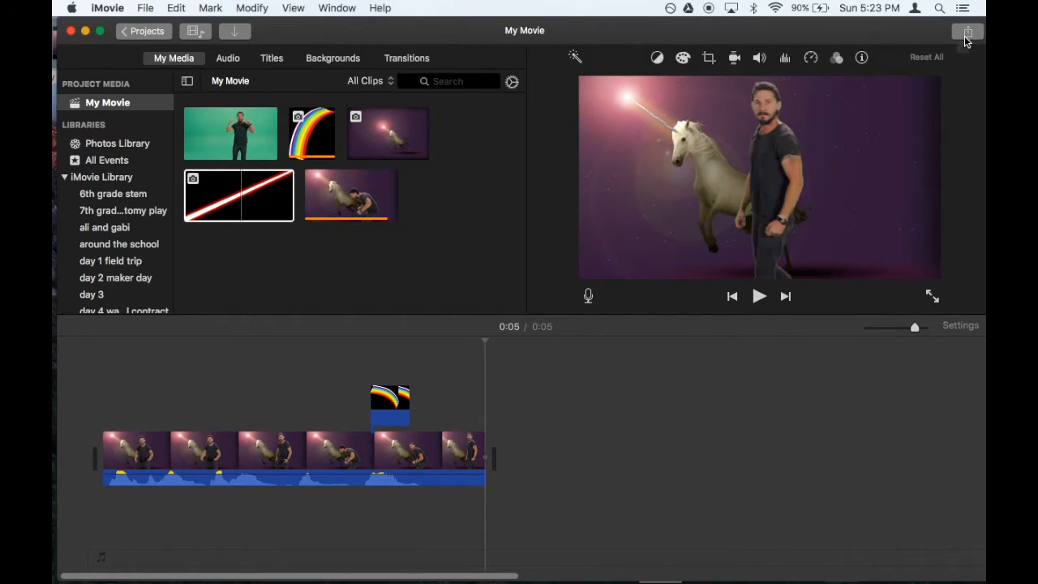
Export the project with the rainbow as a 720p file, My Movie2, to the Desktop.
left_click(968, 31)
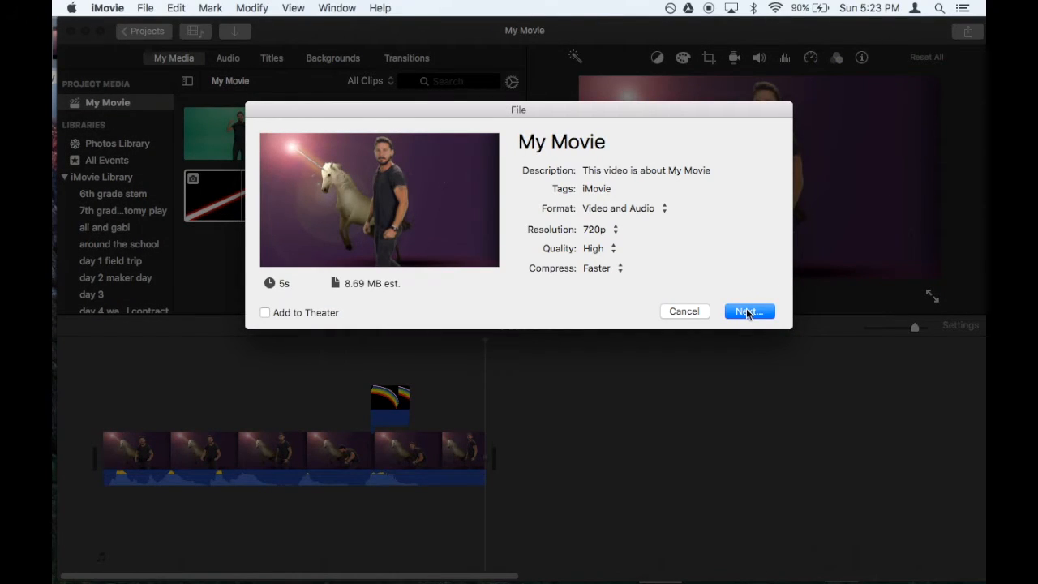
left_click(747, 310)
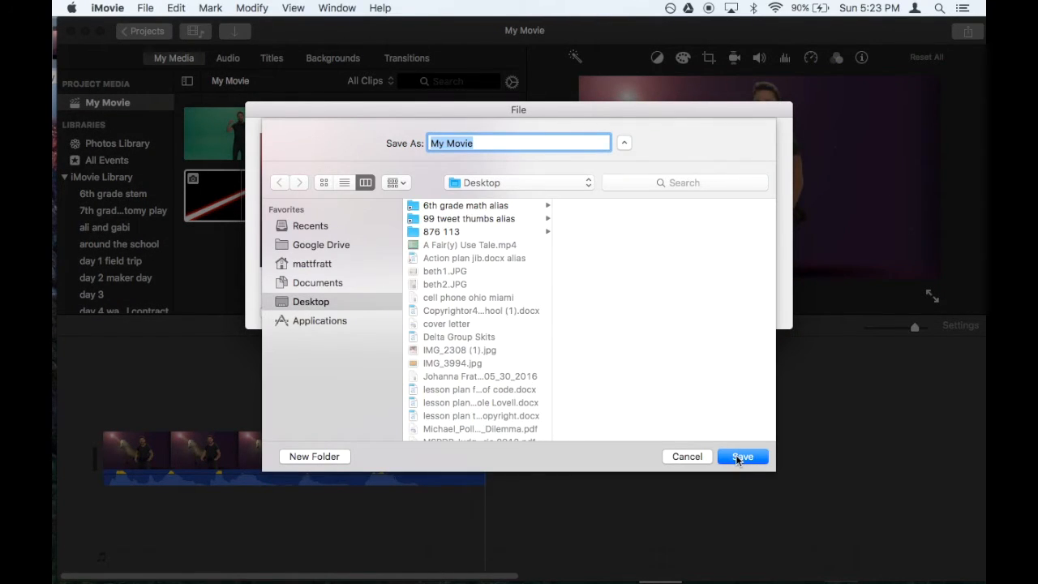
left_click(740, 456)
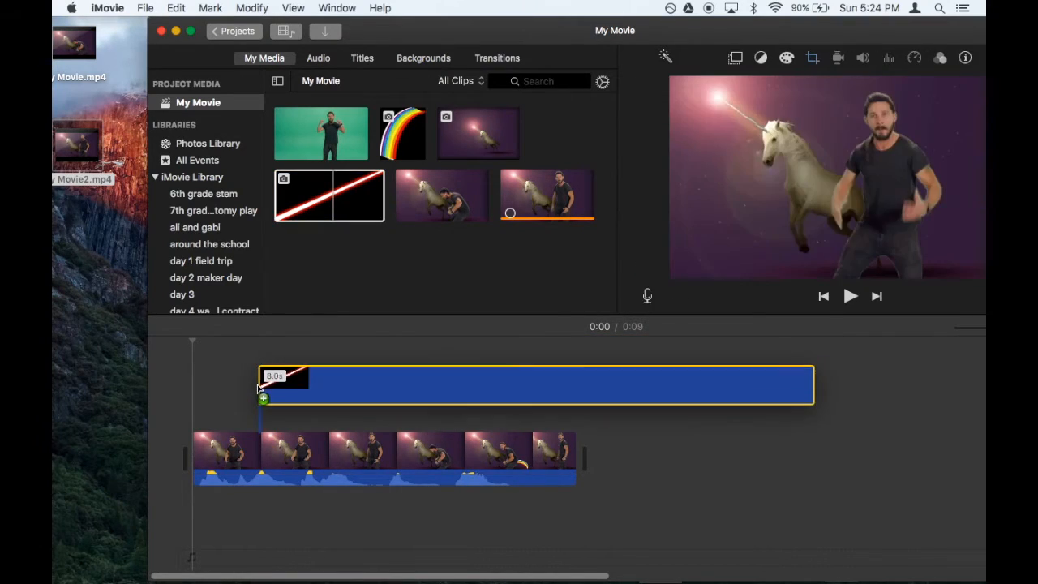
Set the laser clip above My Movie2 to Picture in Picture and play the project.
left_click(681, 85)
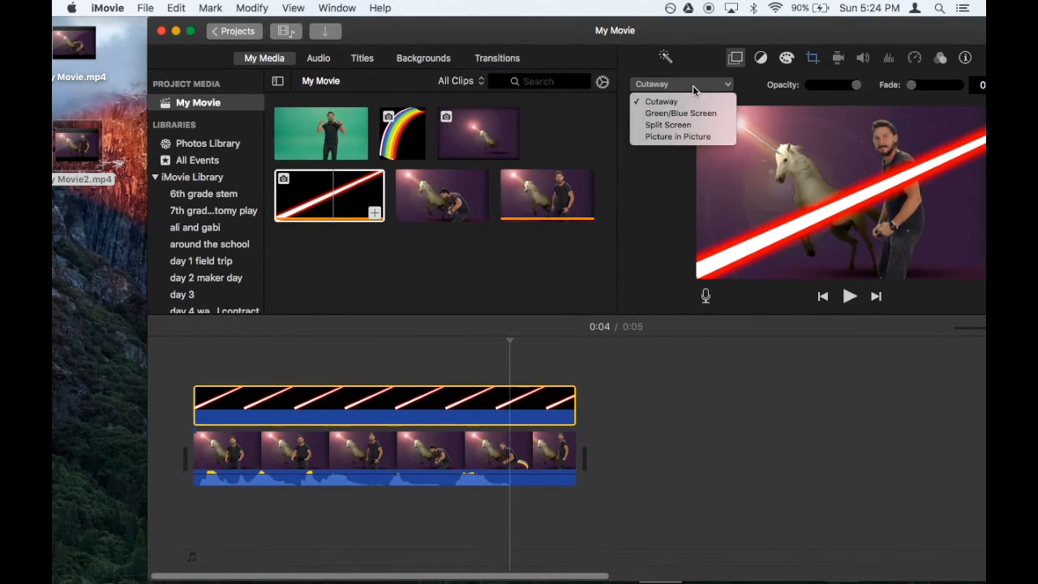
left_click(681, 83)
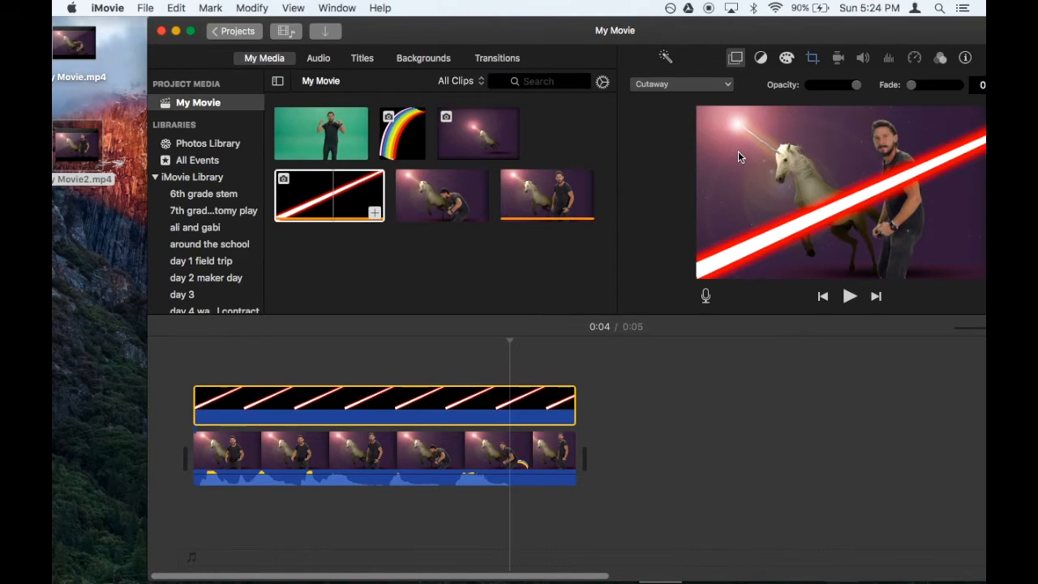
left_click(681, 83)
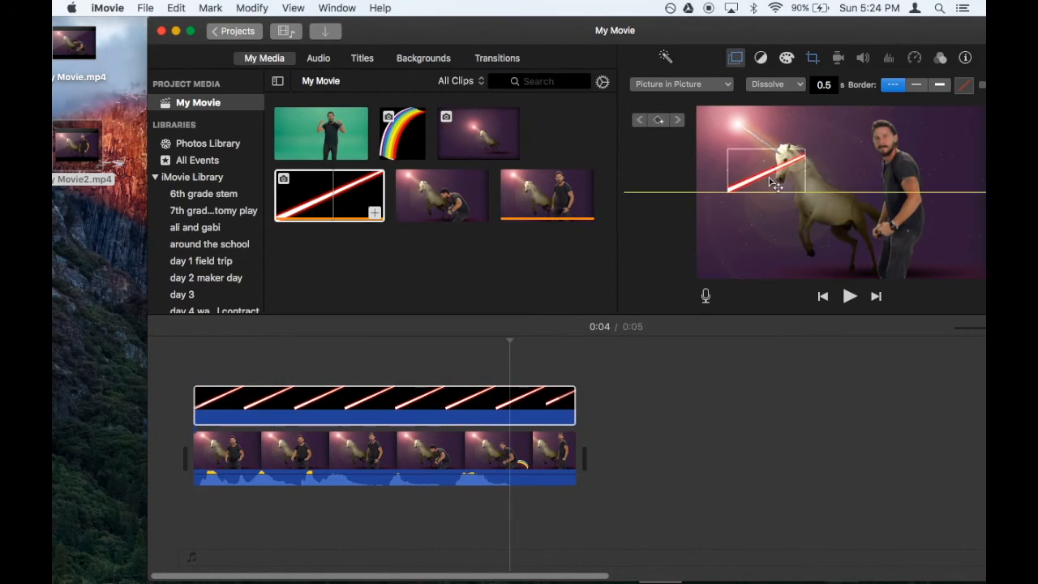
left_click(849, 295)
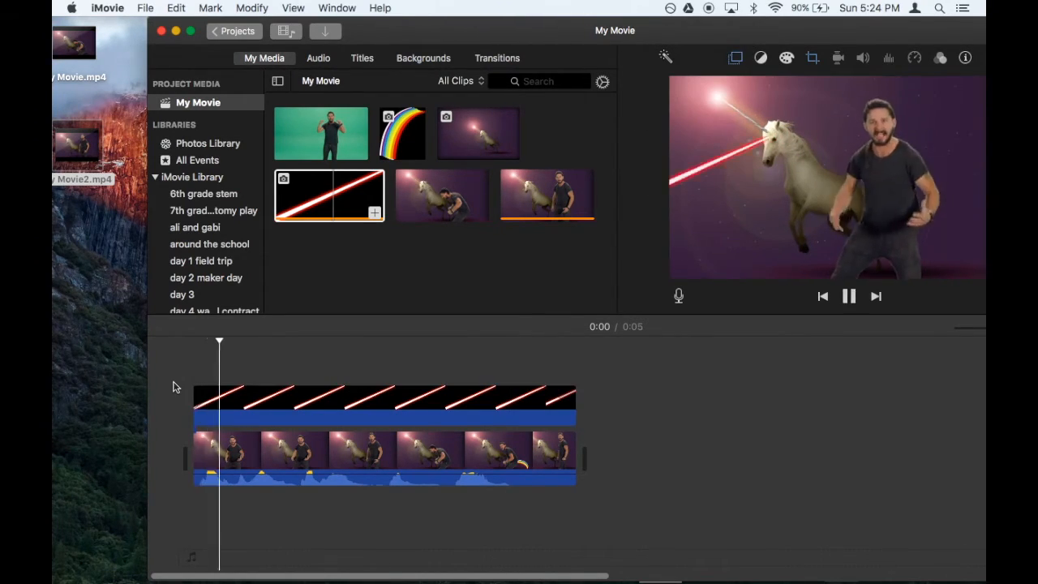